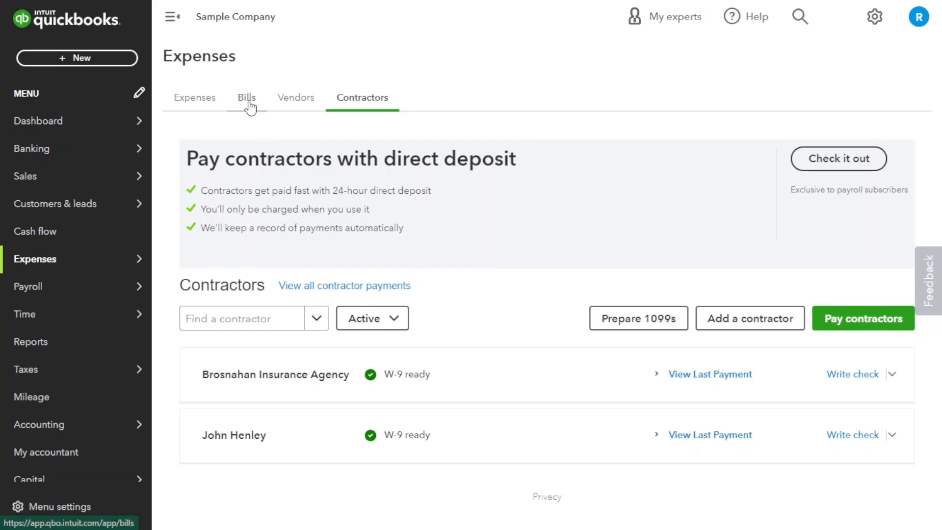
Step: Start a new blank bill via Create bill from the Bills list under Expenses
click(246, 98)
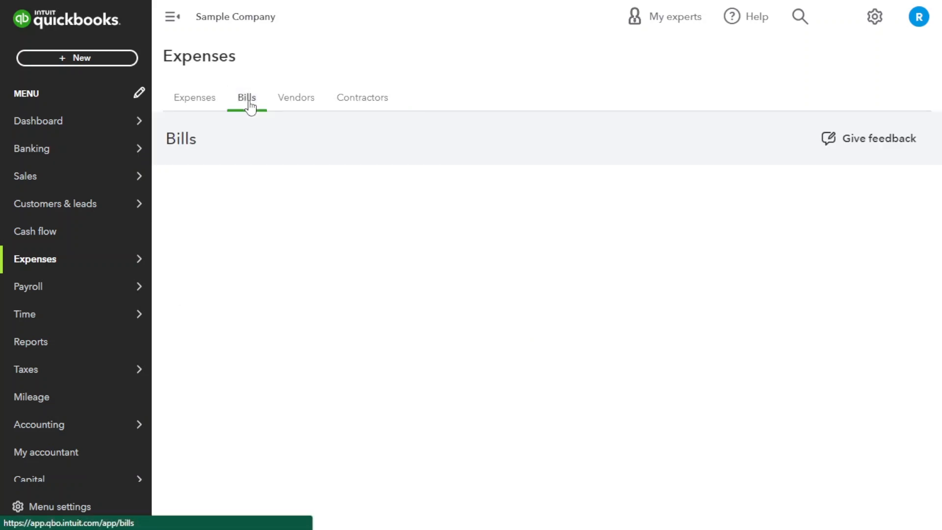
click(881, 138)
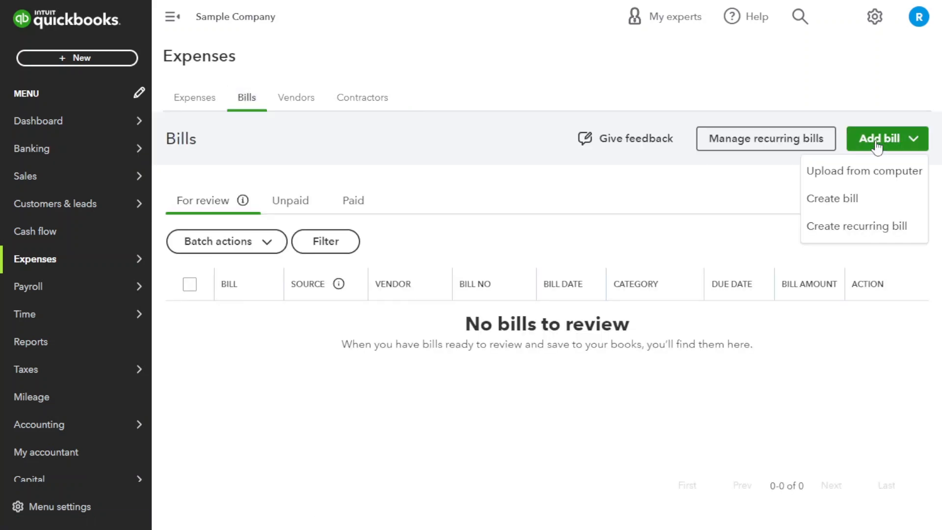
mouse_move(833, 198)
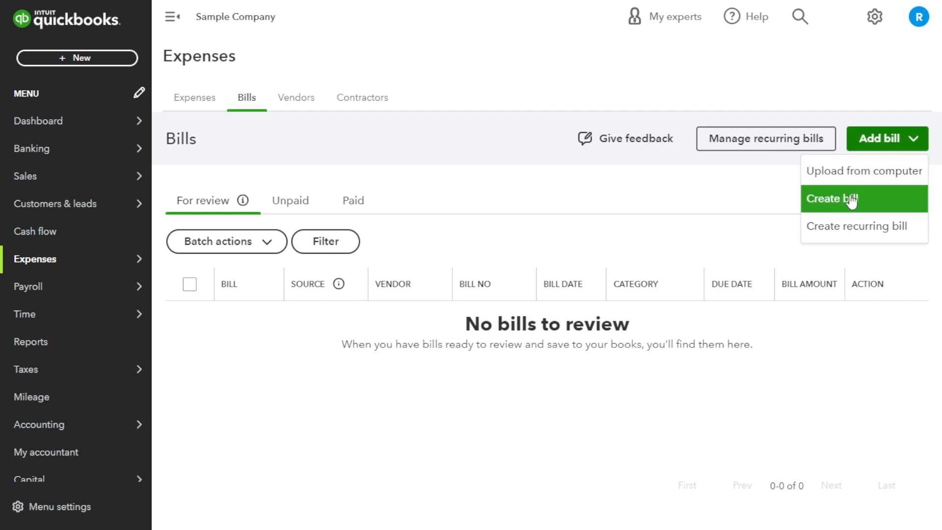
click(833, 198)
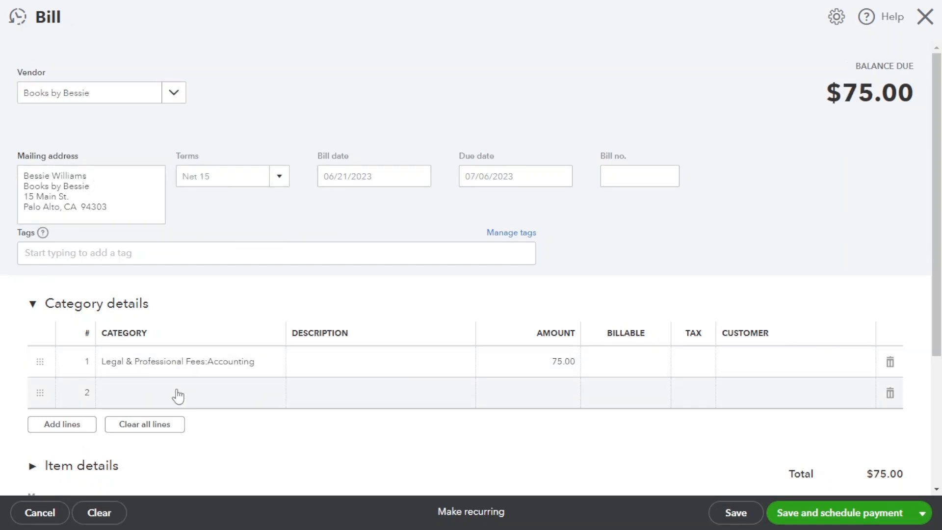
Step: Add a second line, Advertising for 50, bringing the bill total to $125.00
click(178, 393)
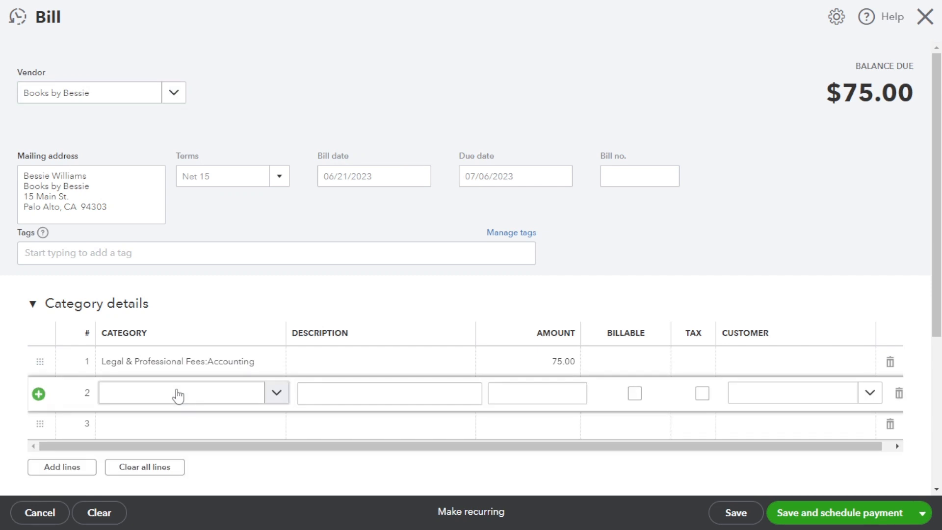
click(277, 392)
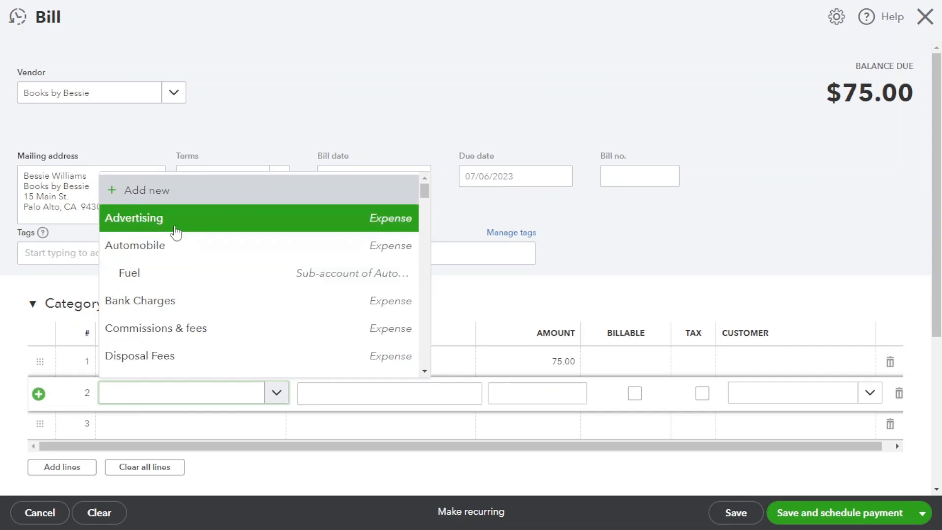
text(5)
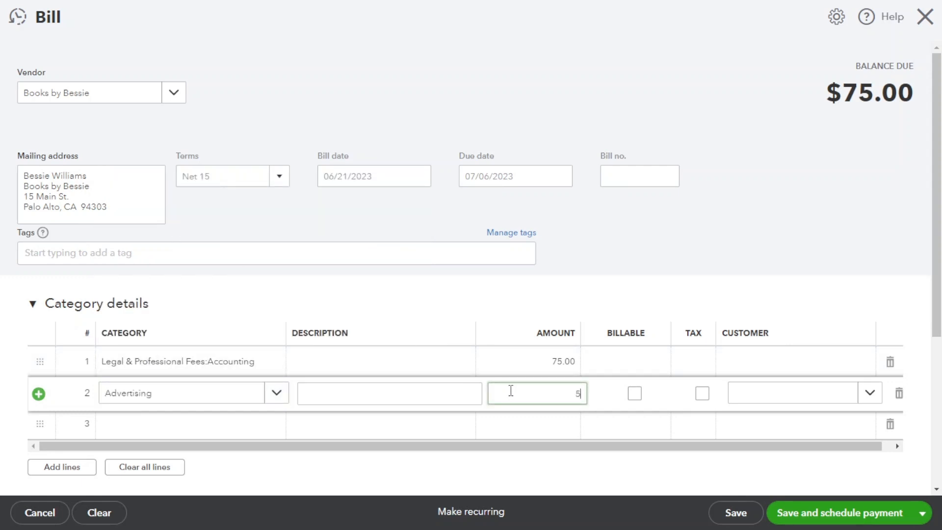
text(0.00)
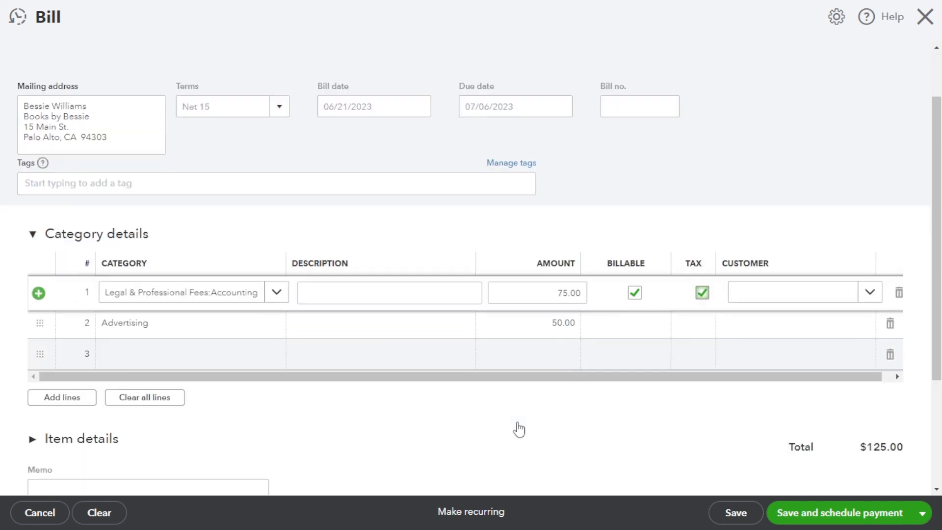
Step: Enter 'Professional services' as the bill's memo
scroll(down, 3)
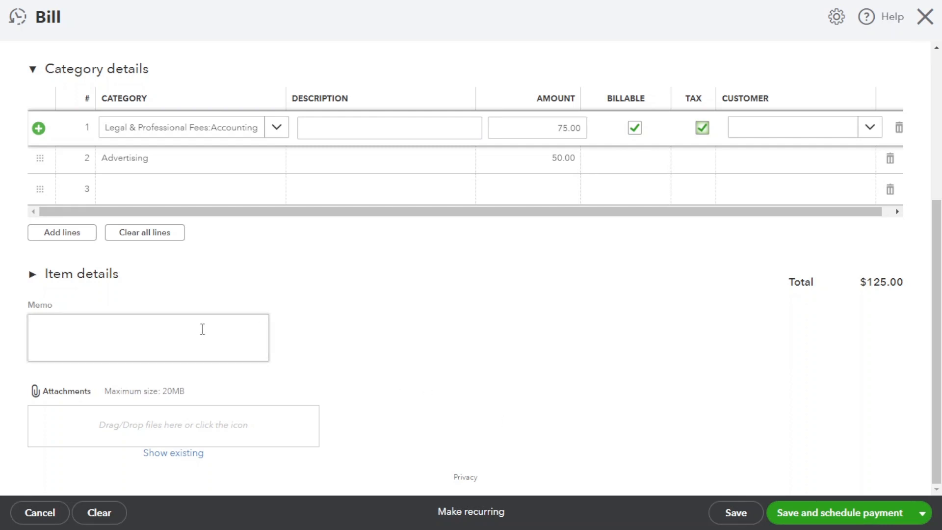
click(148, 337)
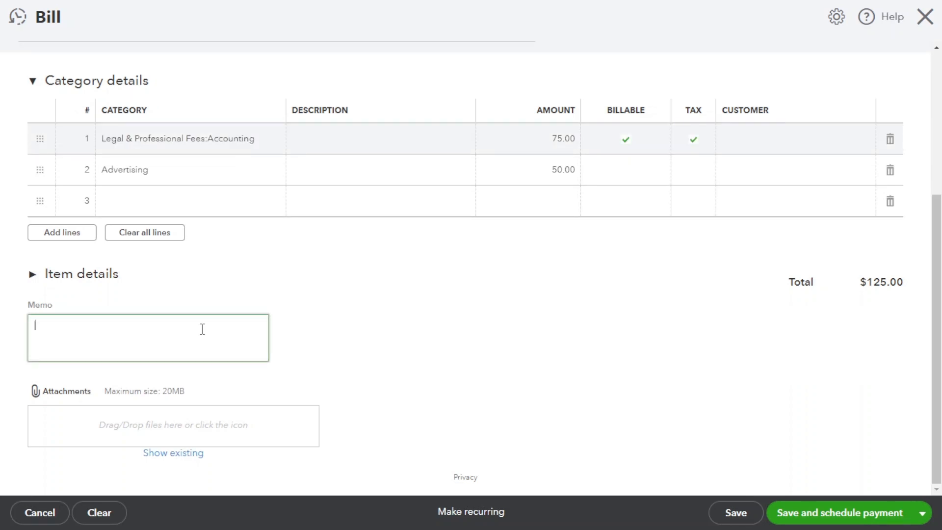
text(Professional servi)
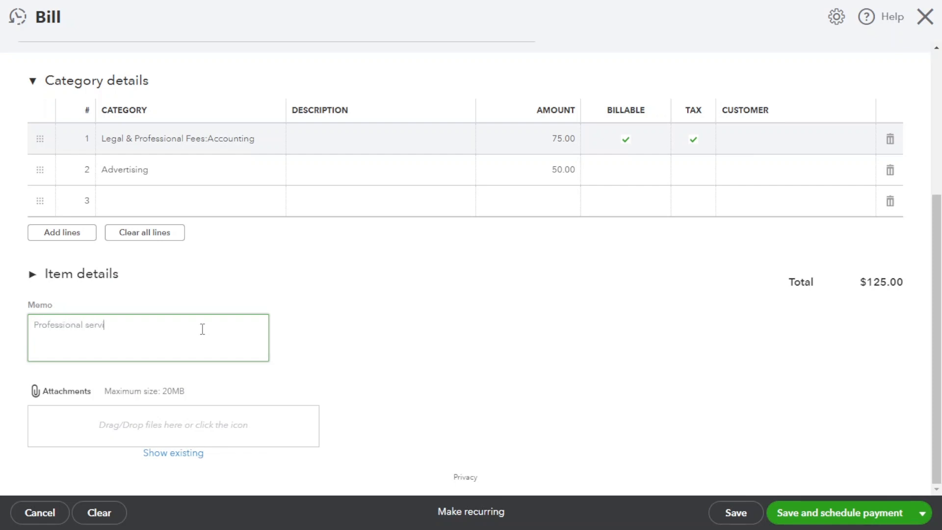
text(ces)
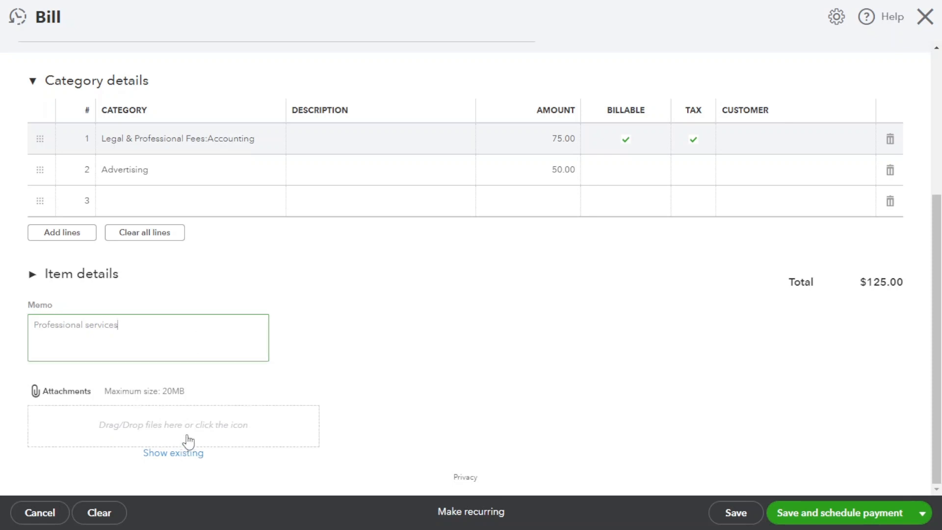
mouse_move(262, 431)
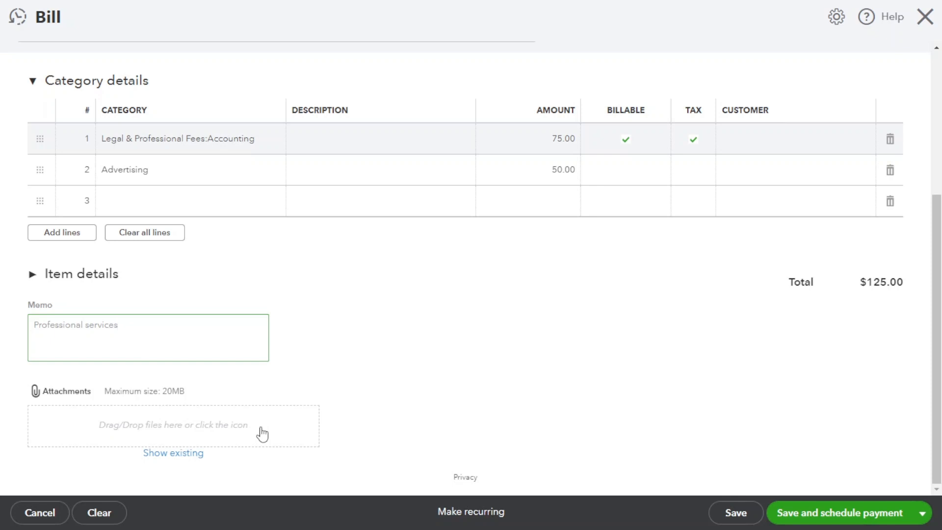
click(120, 324)
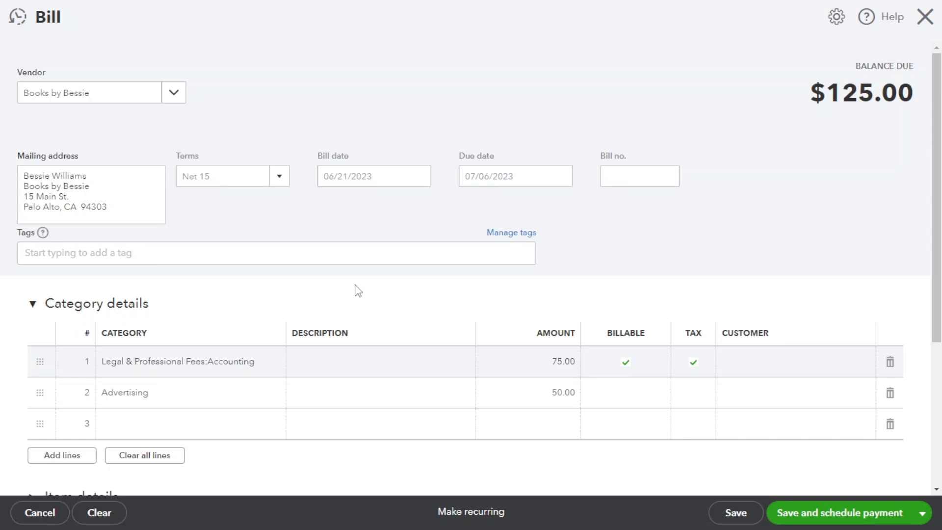
Step: Save and close the $125.00 bill, returning to the company dashboard
click(638, 175)
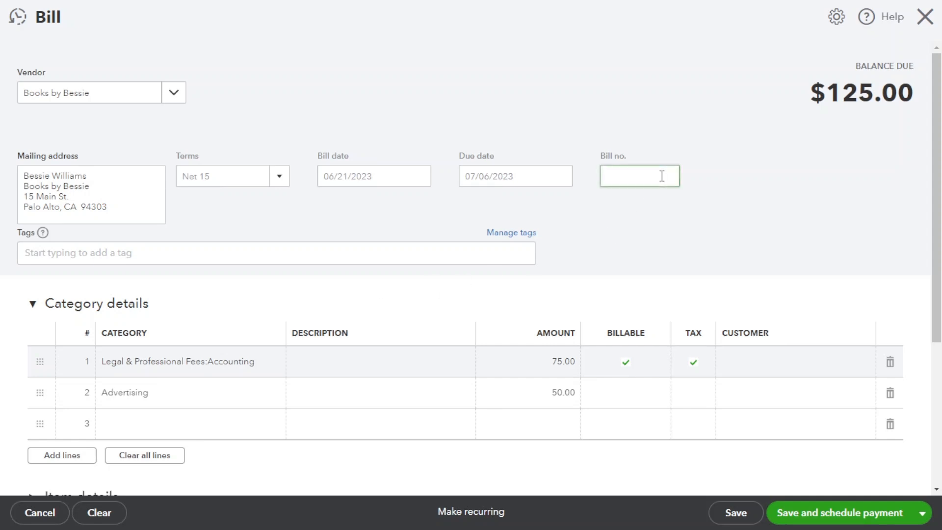
scroll(down, 3)
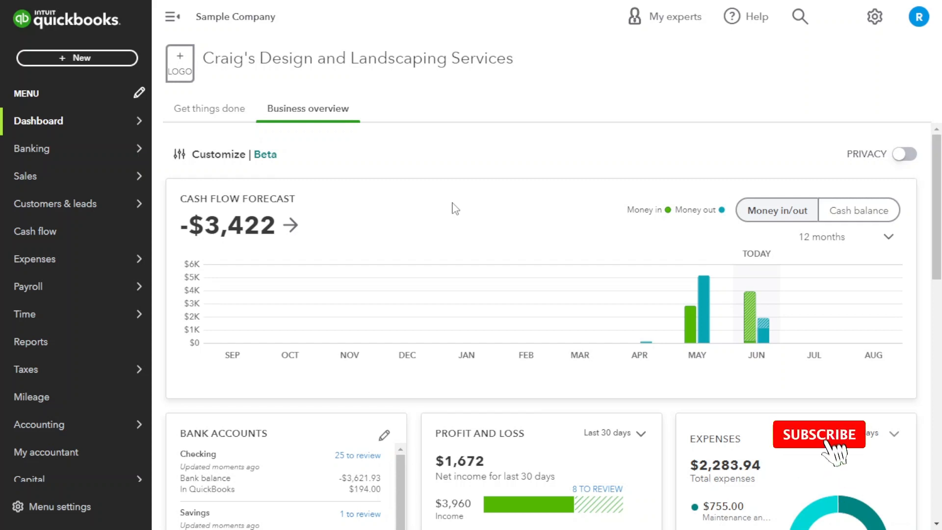
click(819, 434)
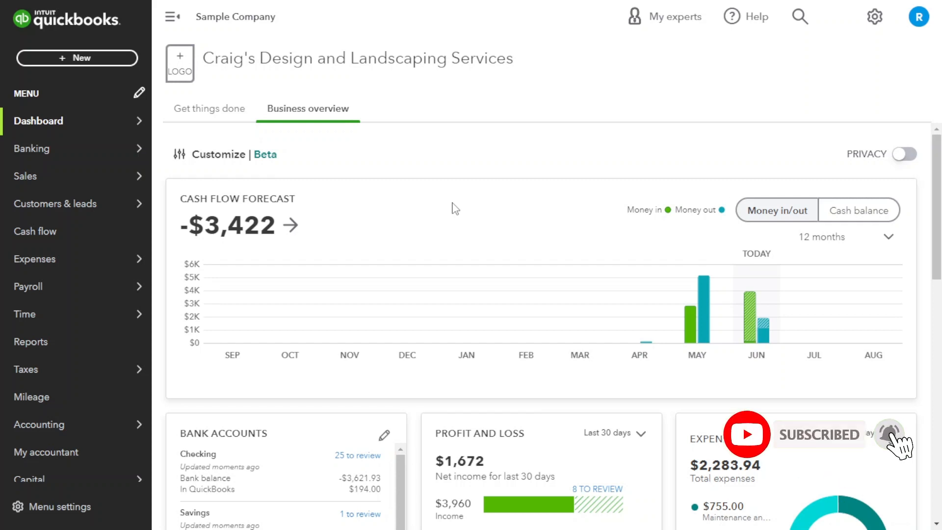